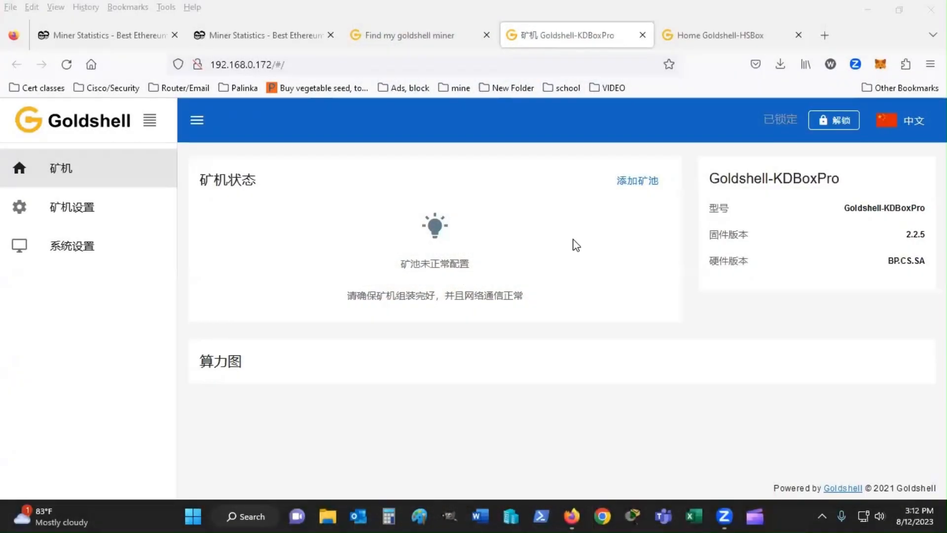
mouse_move(579, 243)
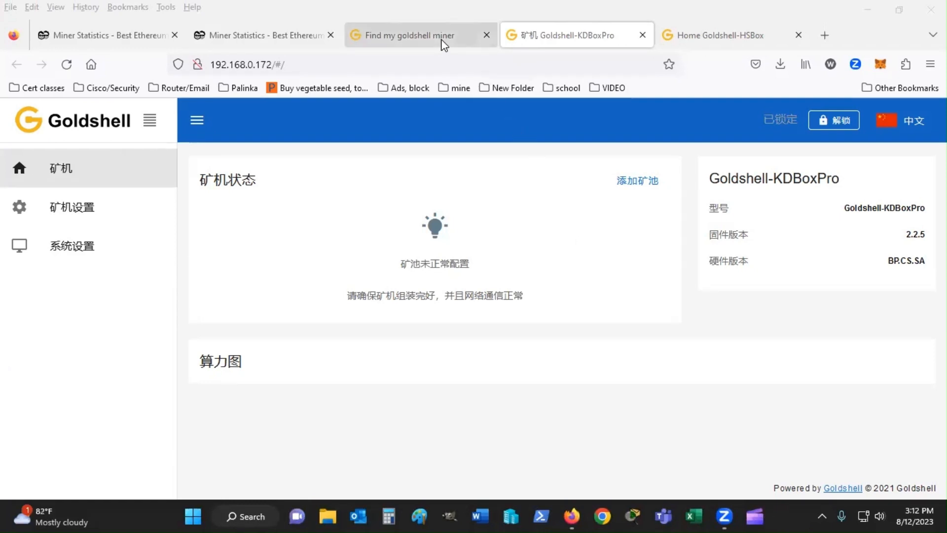
- Switch the miner interface language to English
left_click(415, 36)
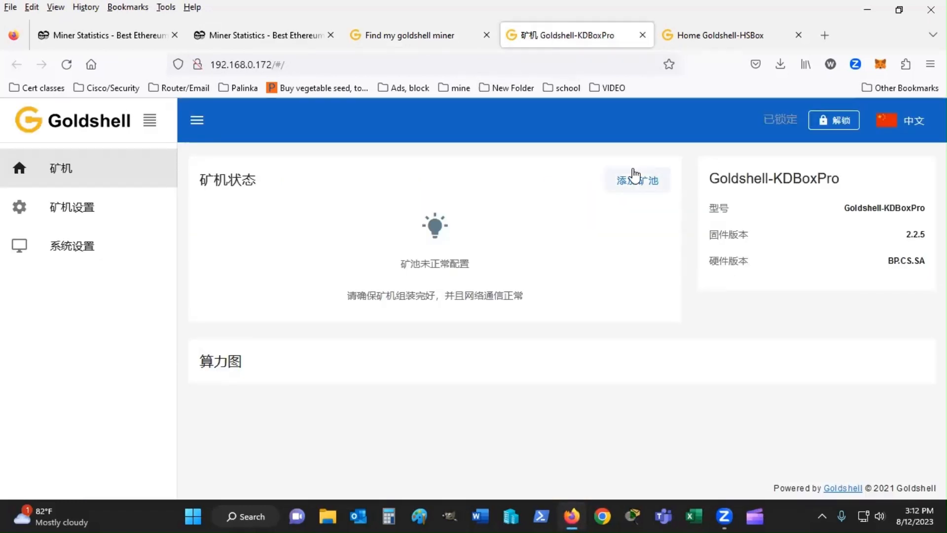
mouse_move(644, 265)
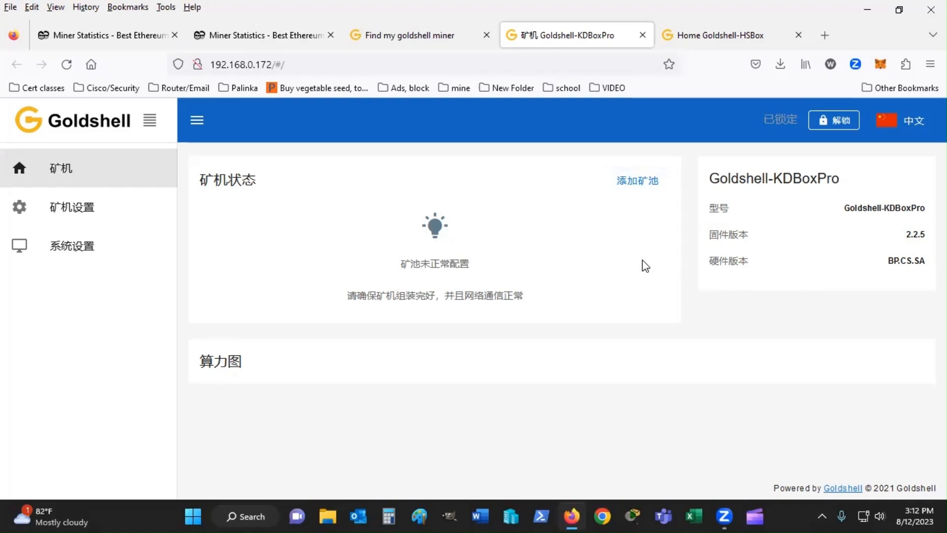
mouse_move(886, 149)
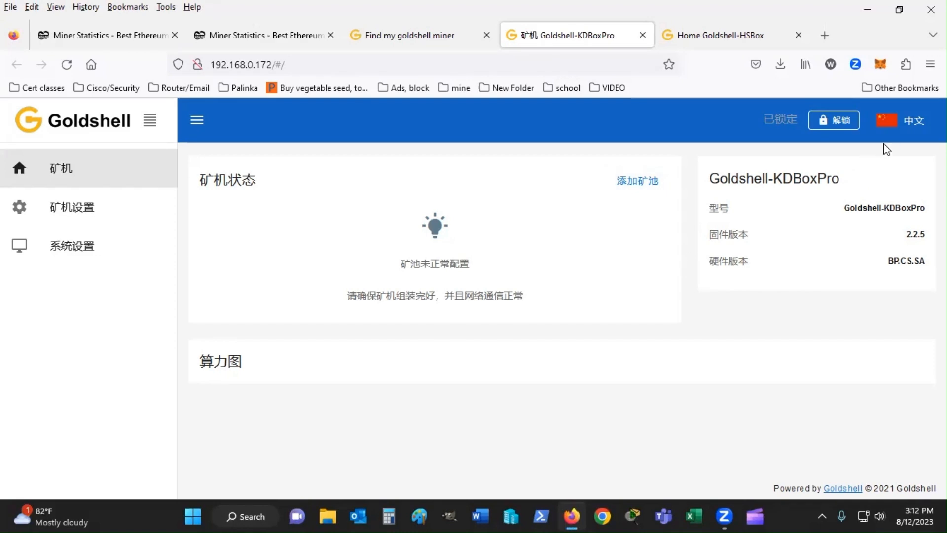
left_click(905, 119)
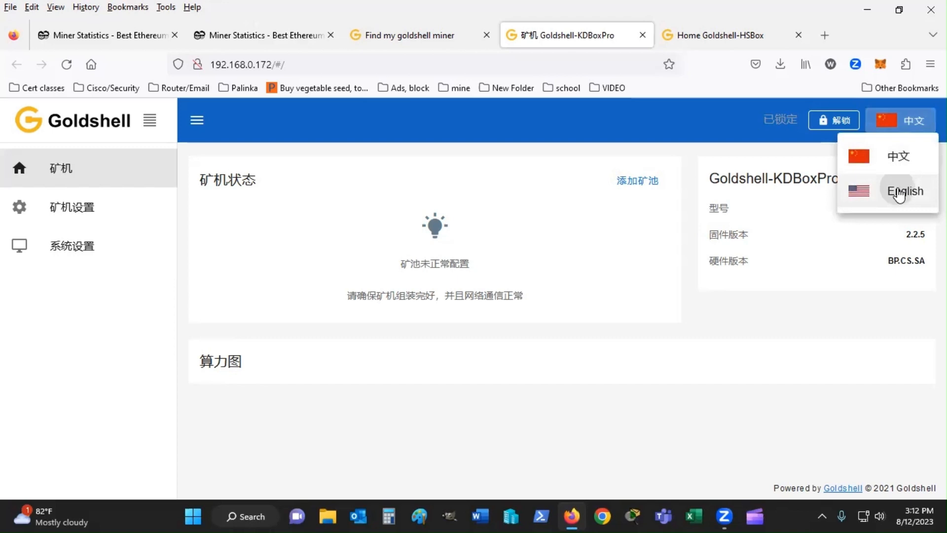
left_click(903, 191)
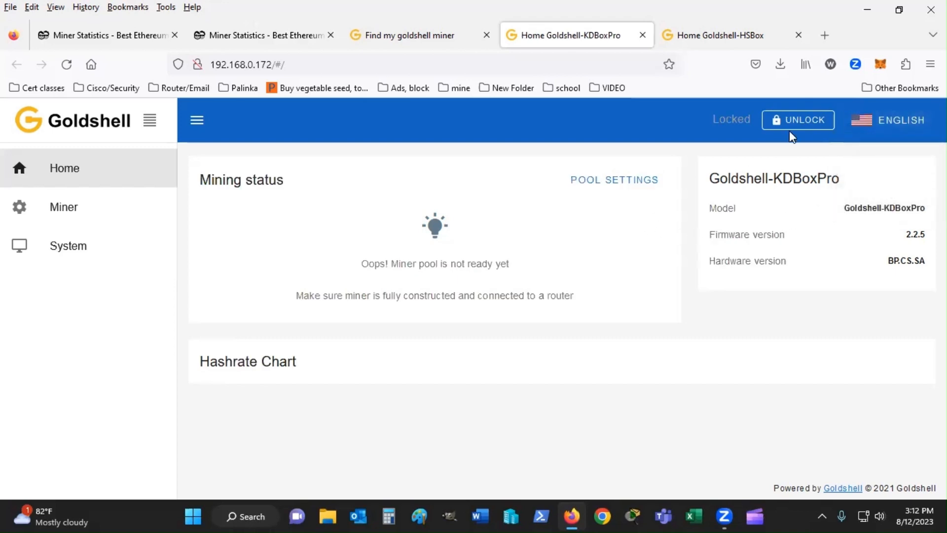
- Unlock the miner with the admin password and dismiss Firefox's save-login prompt
left_click(797, 120)
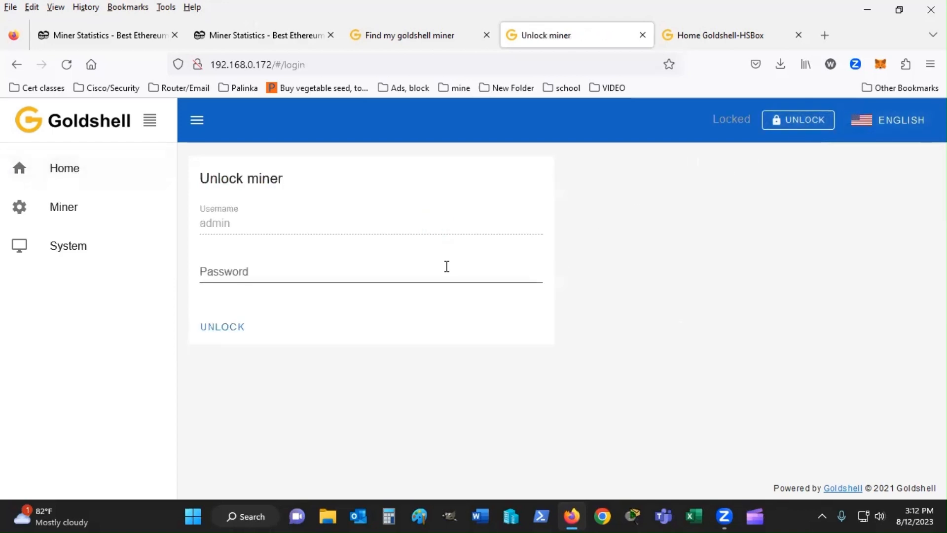
type("•••")
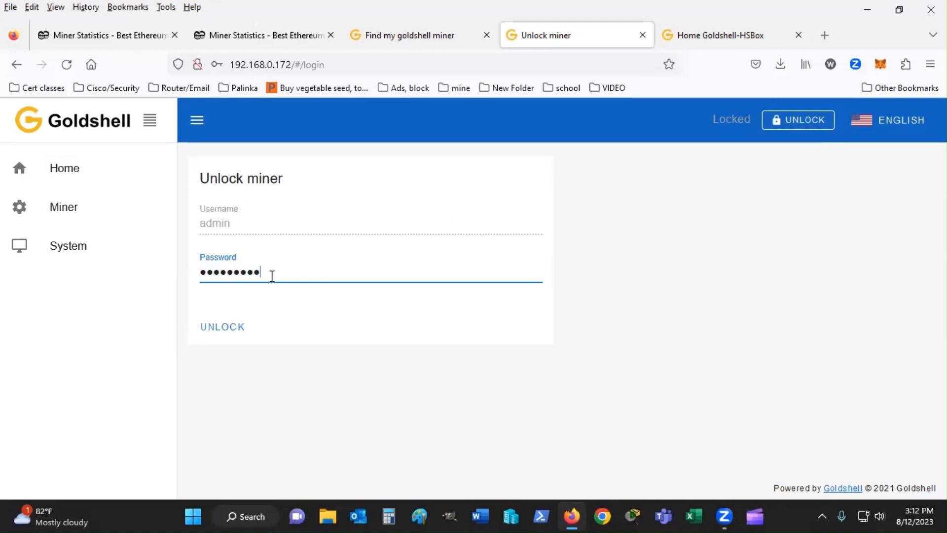
left_click(223, 327)
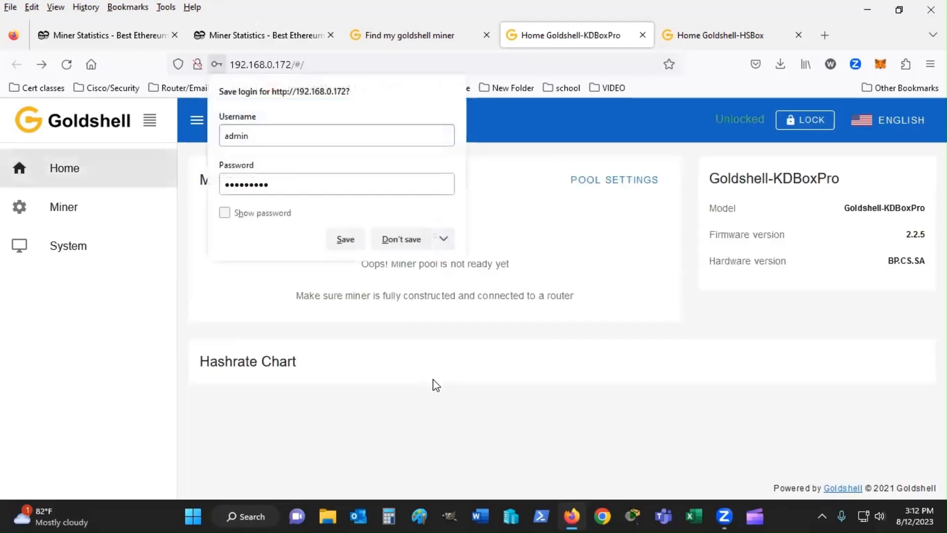
left_click(401, 239)
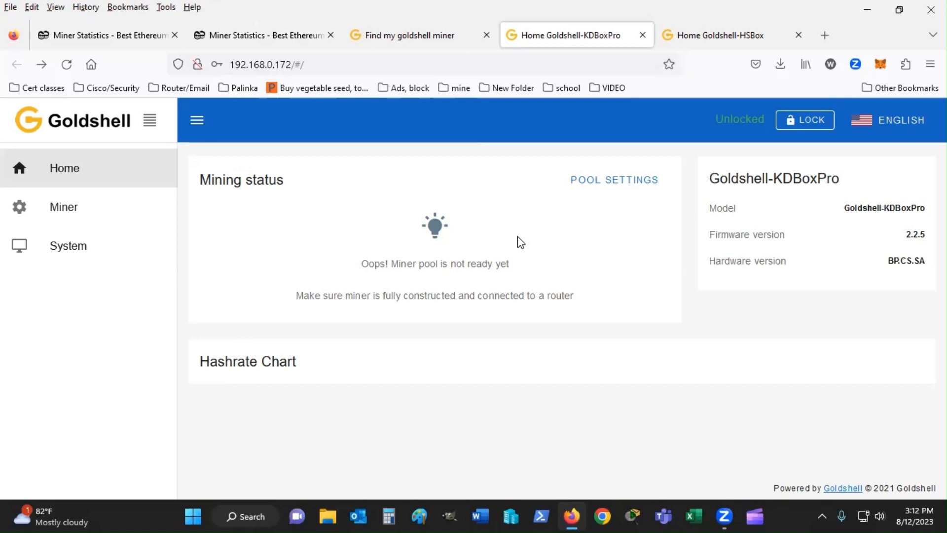
mouse_move(515, 244)
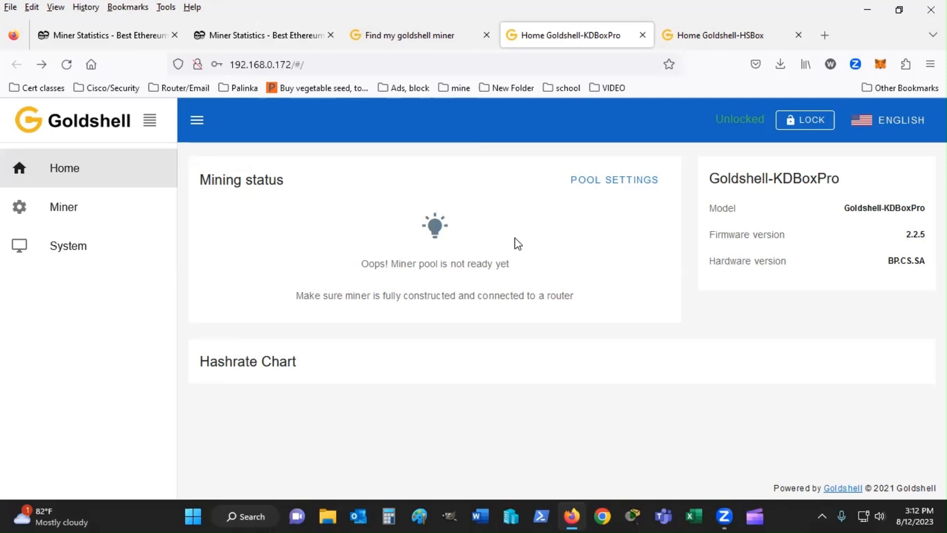
- Go to the miner's Pool Settings page from Home
left_click(614, 180)
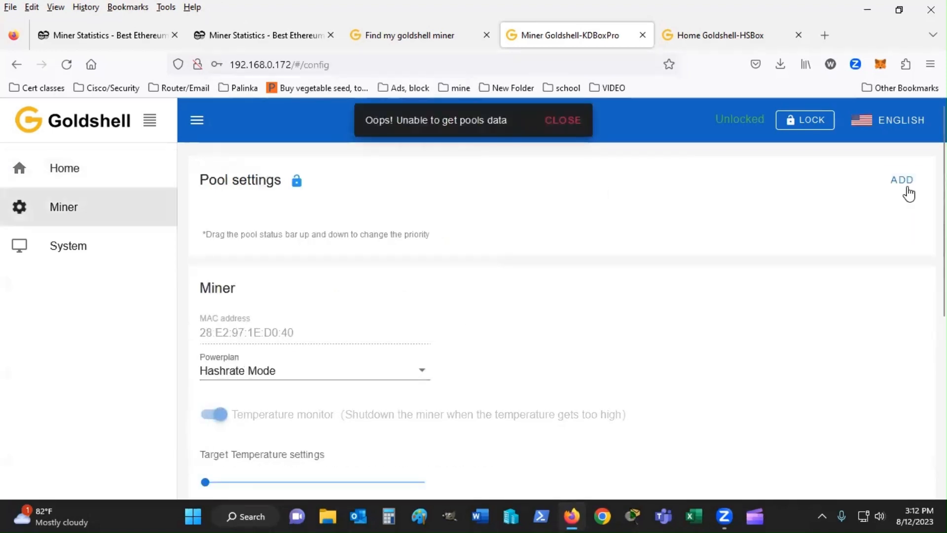
- Add the DXPOOL preset pool with miner name 'pelishminer.BxPro' and apply it
left_click(902, 180)
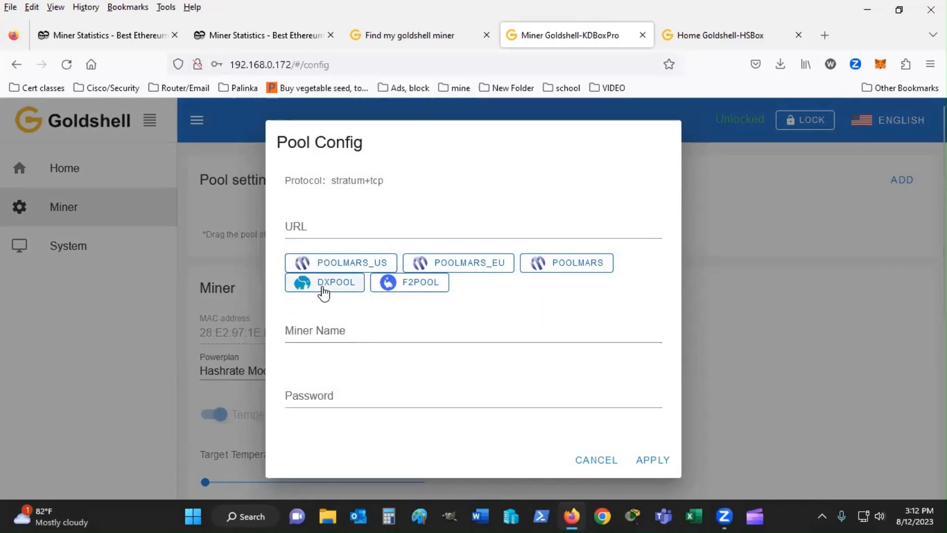
left_click(324, 282)
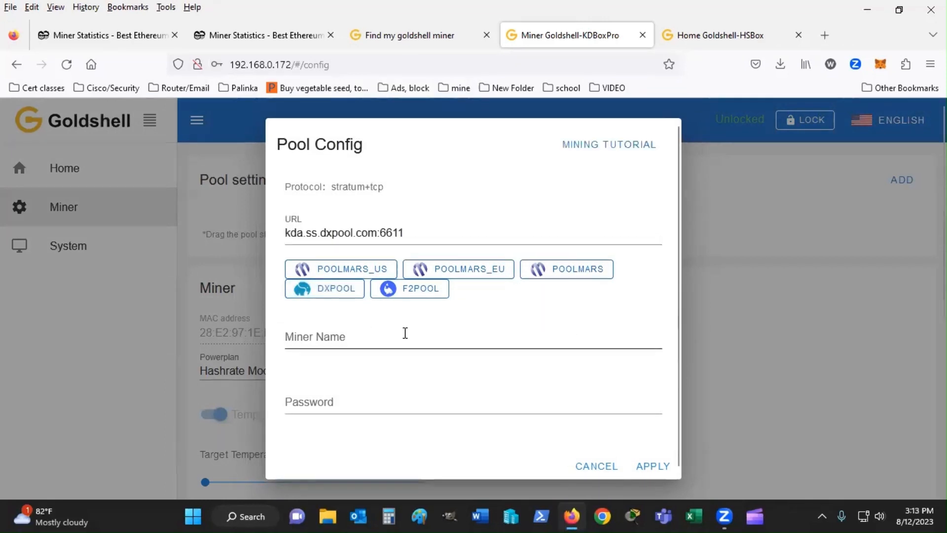
type("pelish")
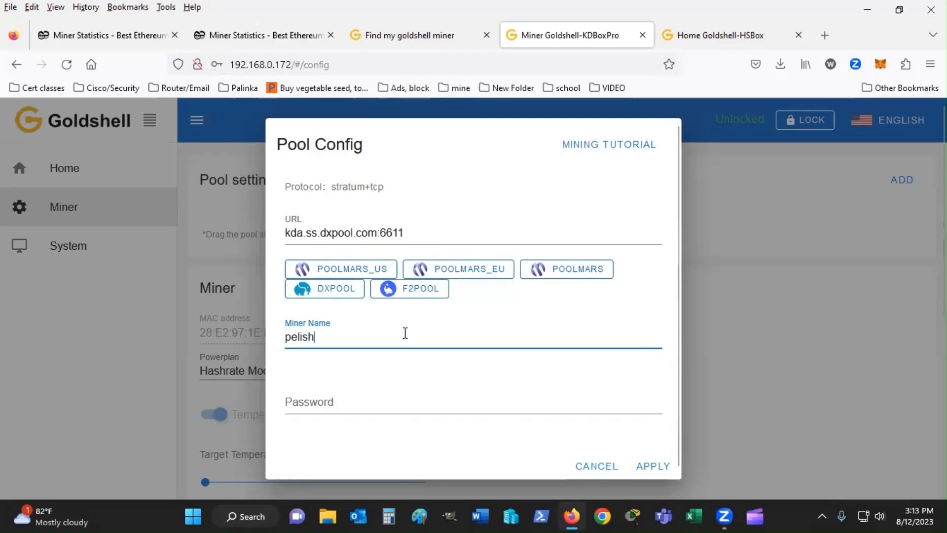
type("miner")
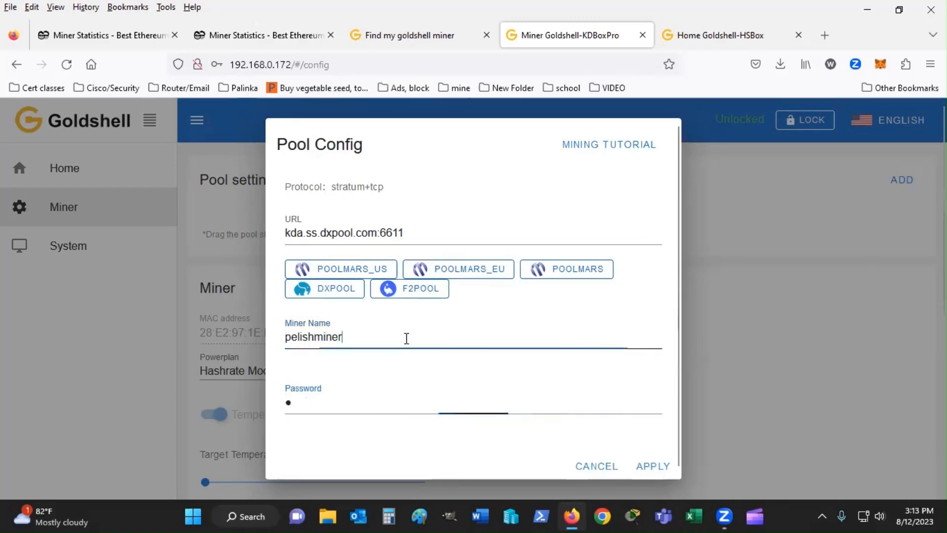
type(".")
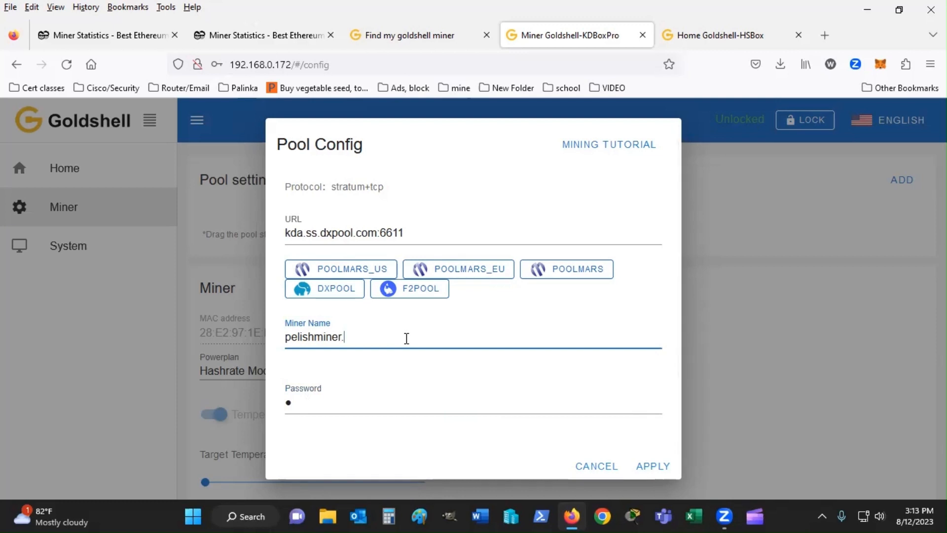
type("BxPro")
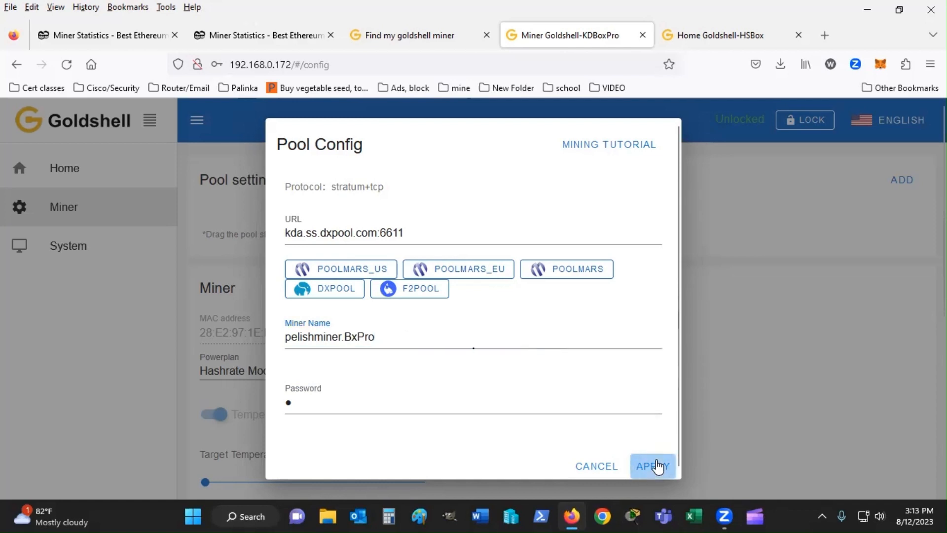
left_click(653, 466)
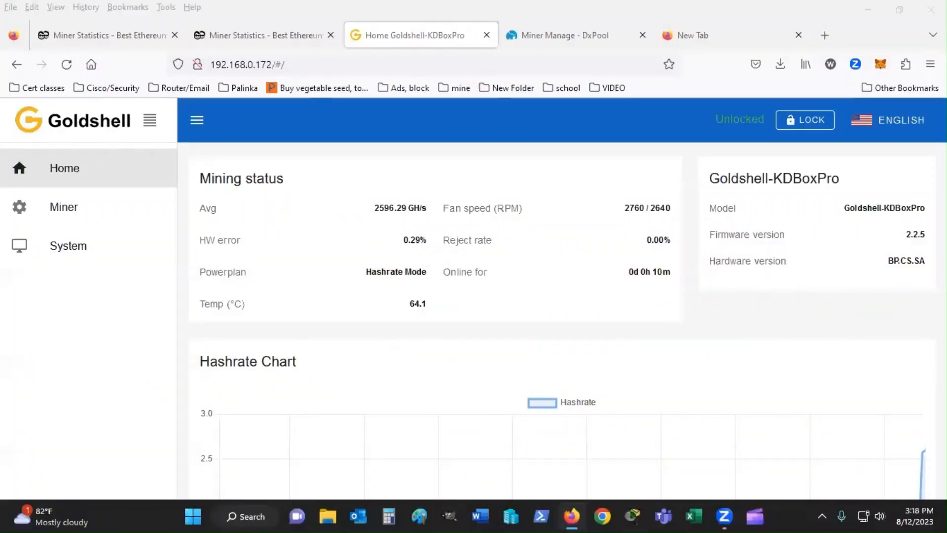
mouse_move(575, 292)
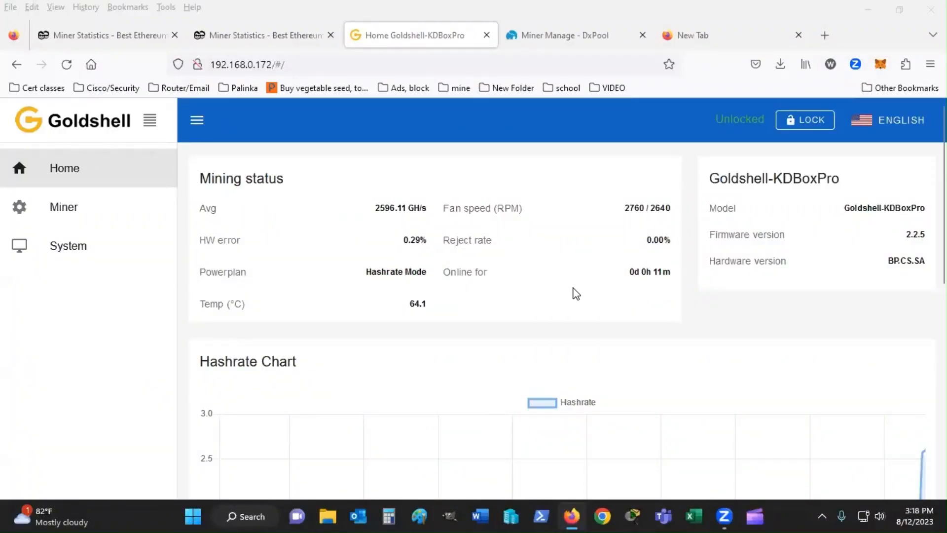
scroll("down", 3)
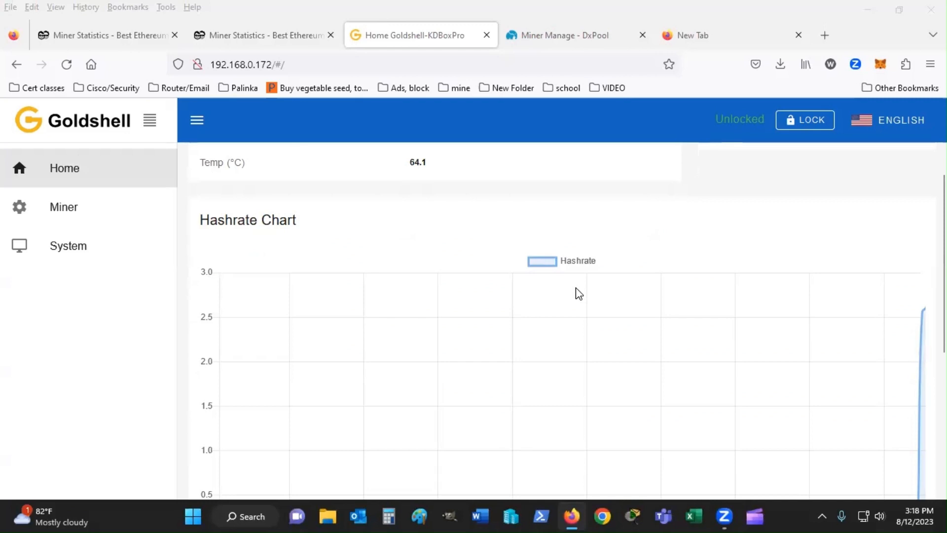
scroll("down", 3)
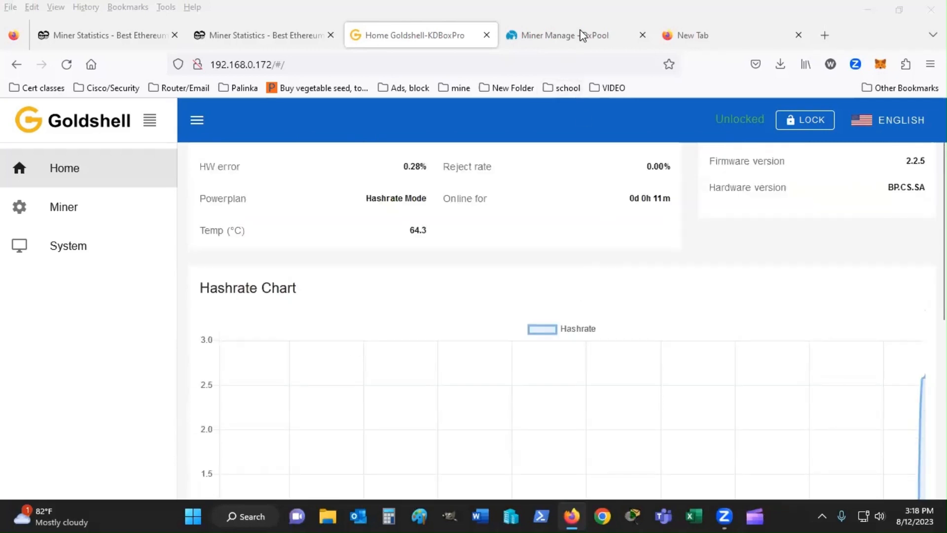
left_click(565, 36)
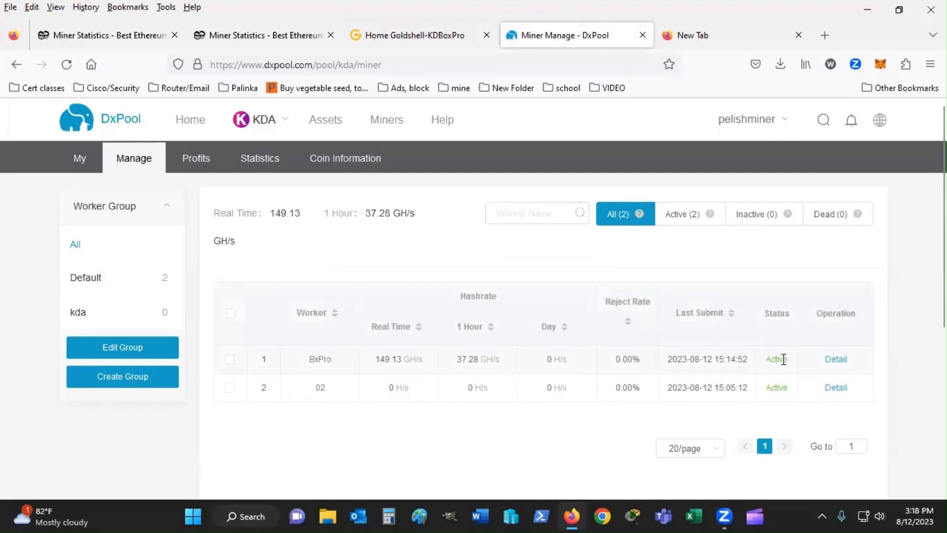
left_click(195, 158)
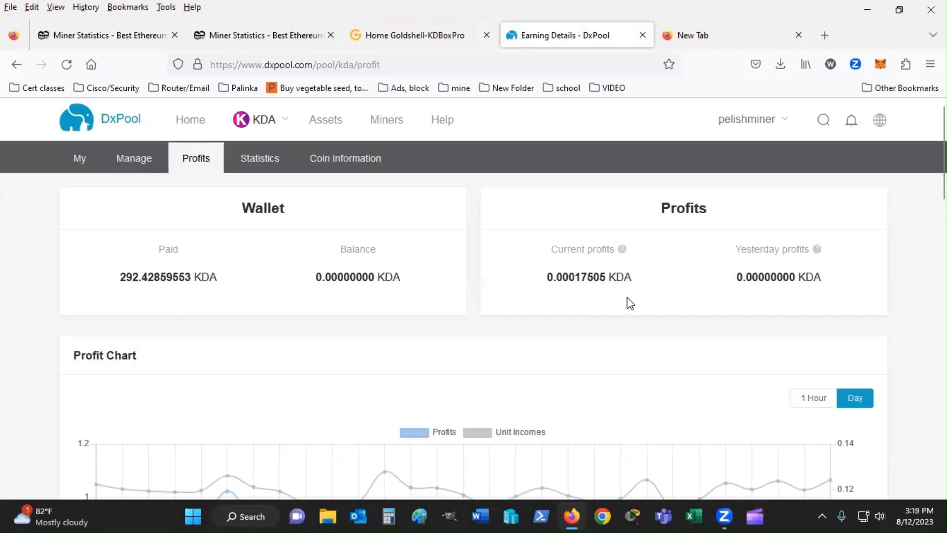
mouse_move(136, 166)
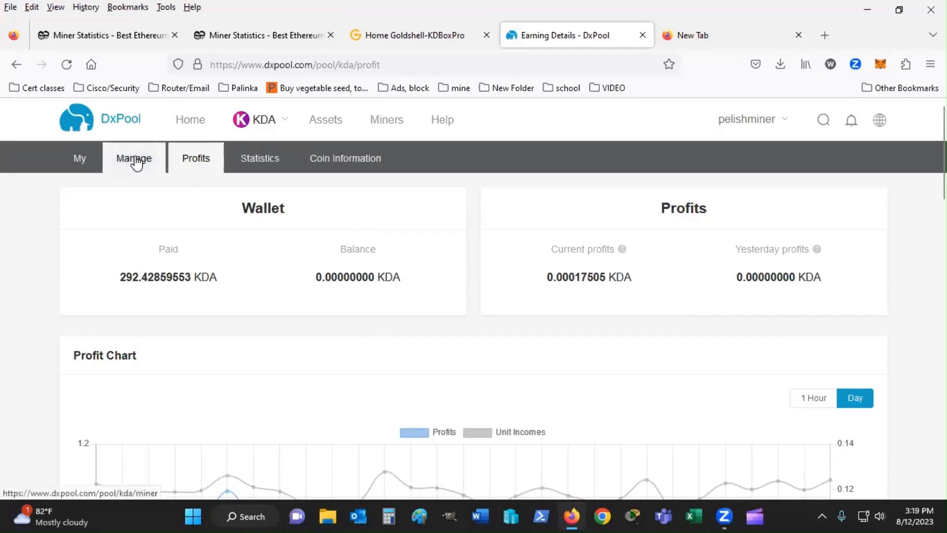
left_click(134, 158)
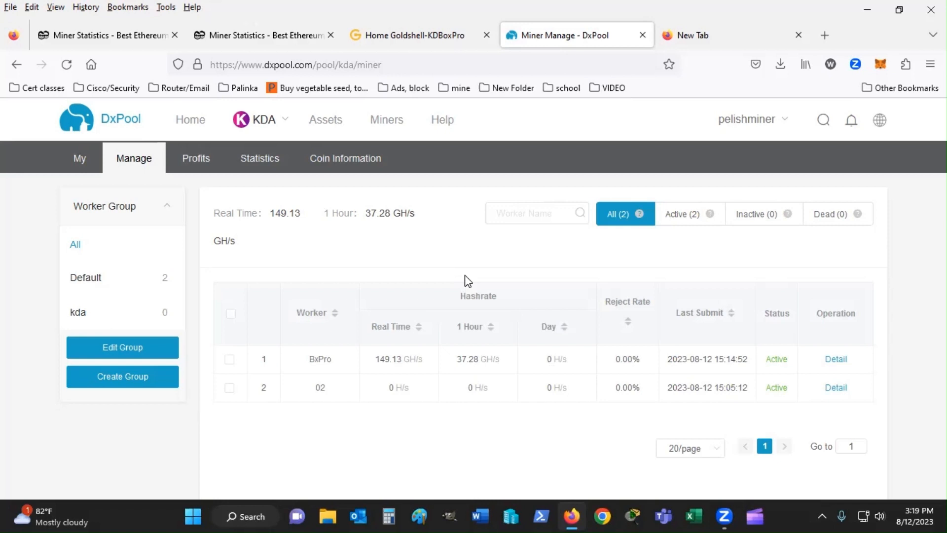
left_click(416, 36)
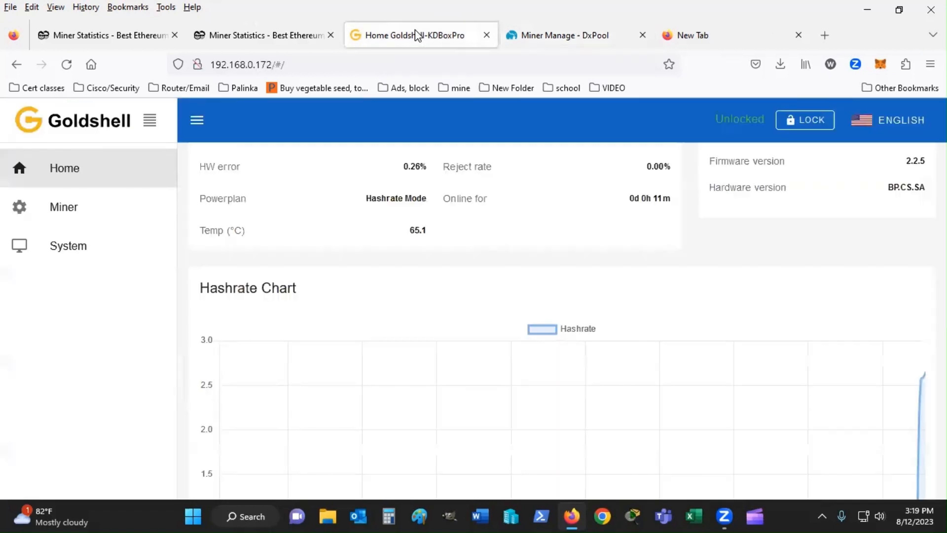